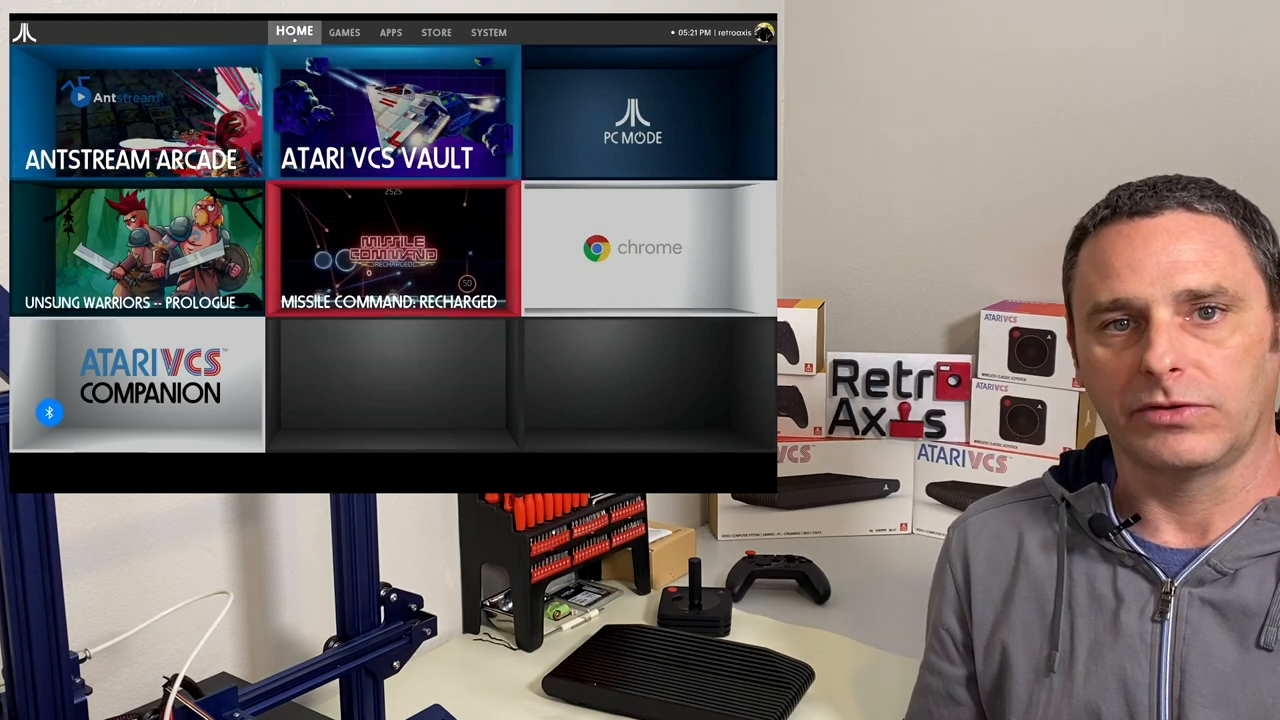
Browse the Games library, then select the account to reach its Enter PIN screen
click(344, 32)
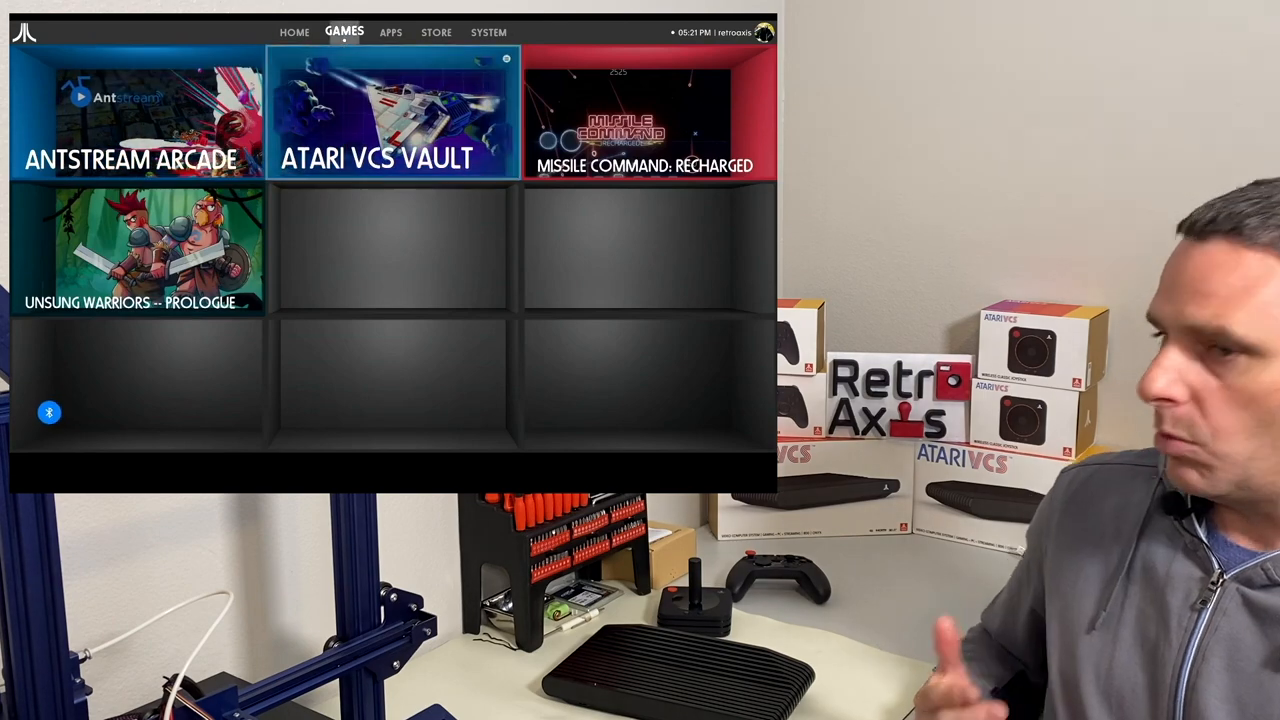
click(436, 32)
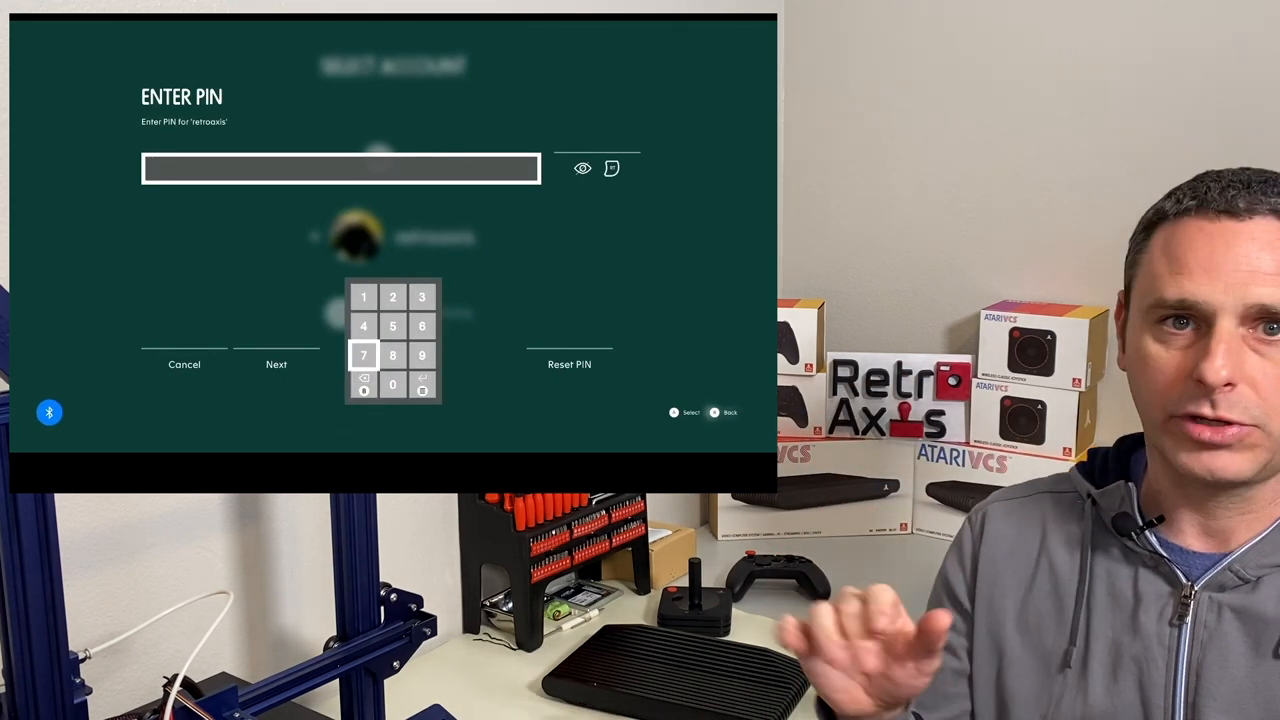
Enter the account PIN on the keypad and proceed to Customize Account settings
click(364, 296)
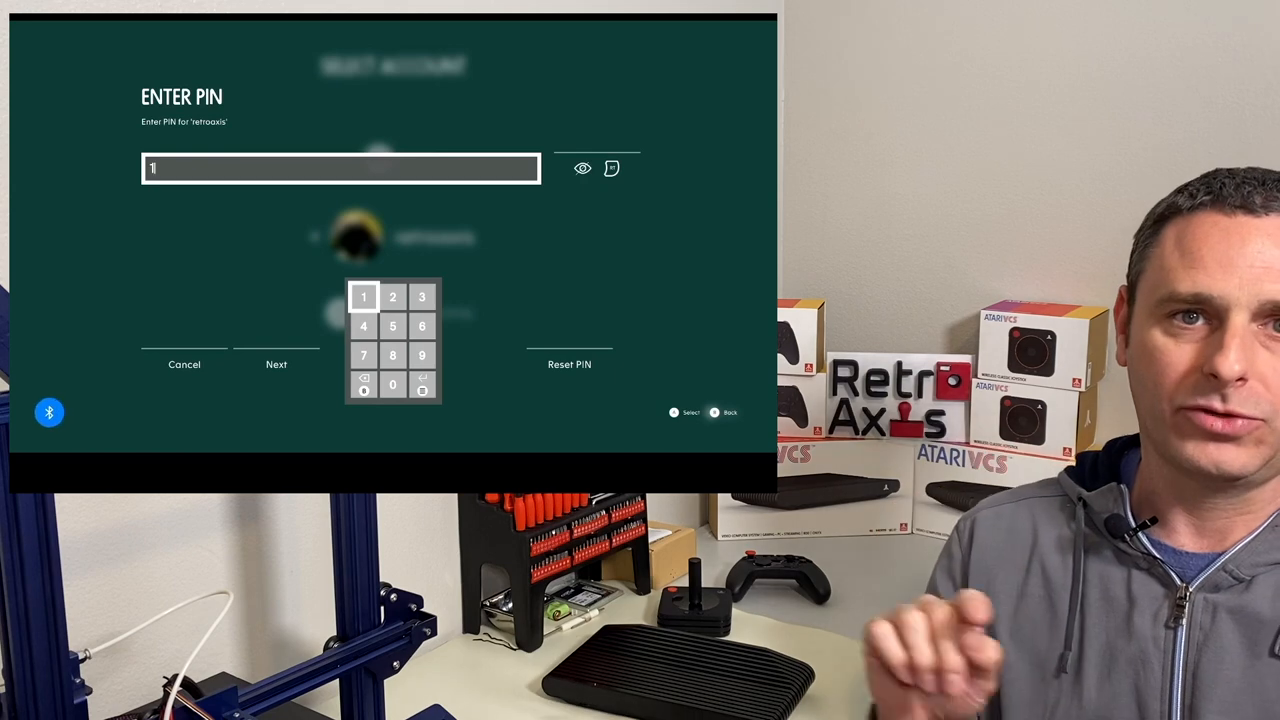
click(392, 296)
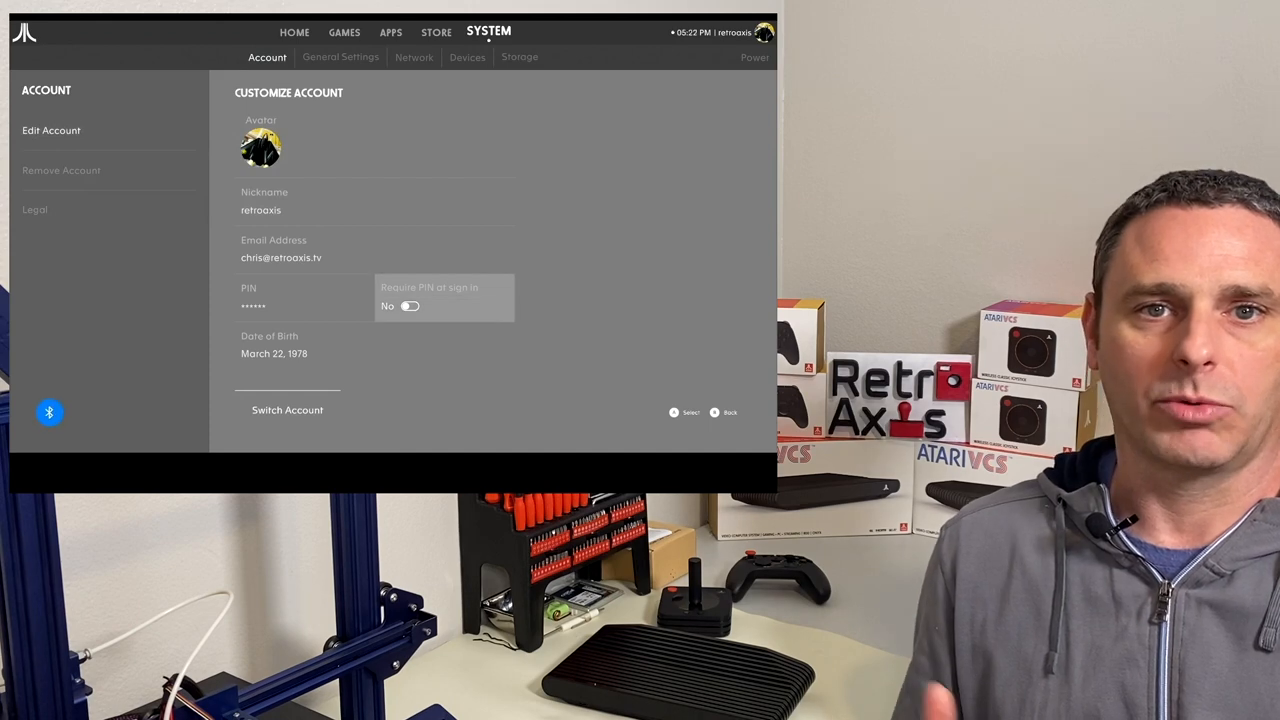
click(408, 306)
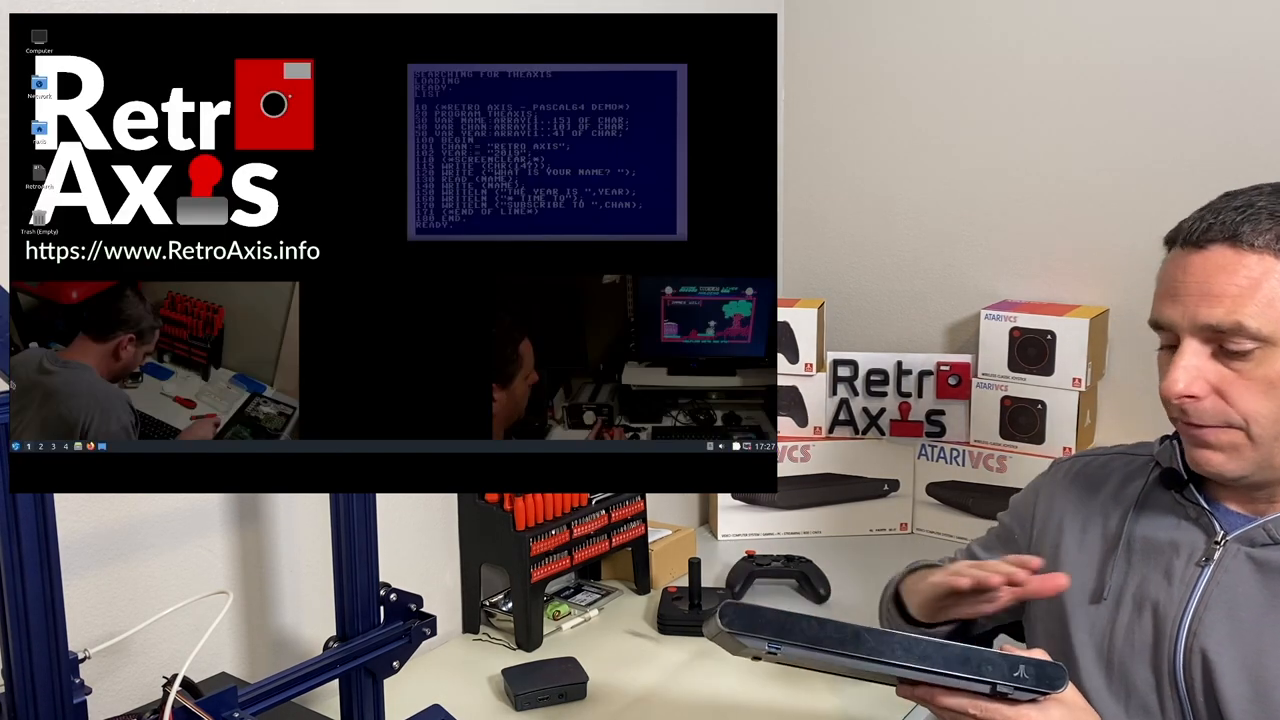
Bring up the Lubuntu start menu listing Accessories, Games and Internet
click(16, 446)
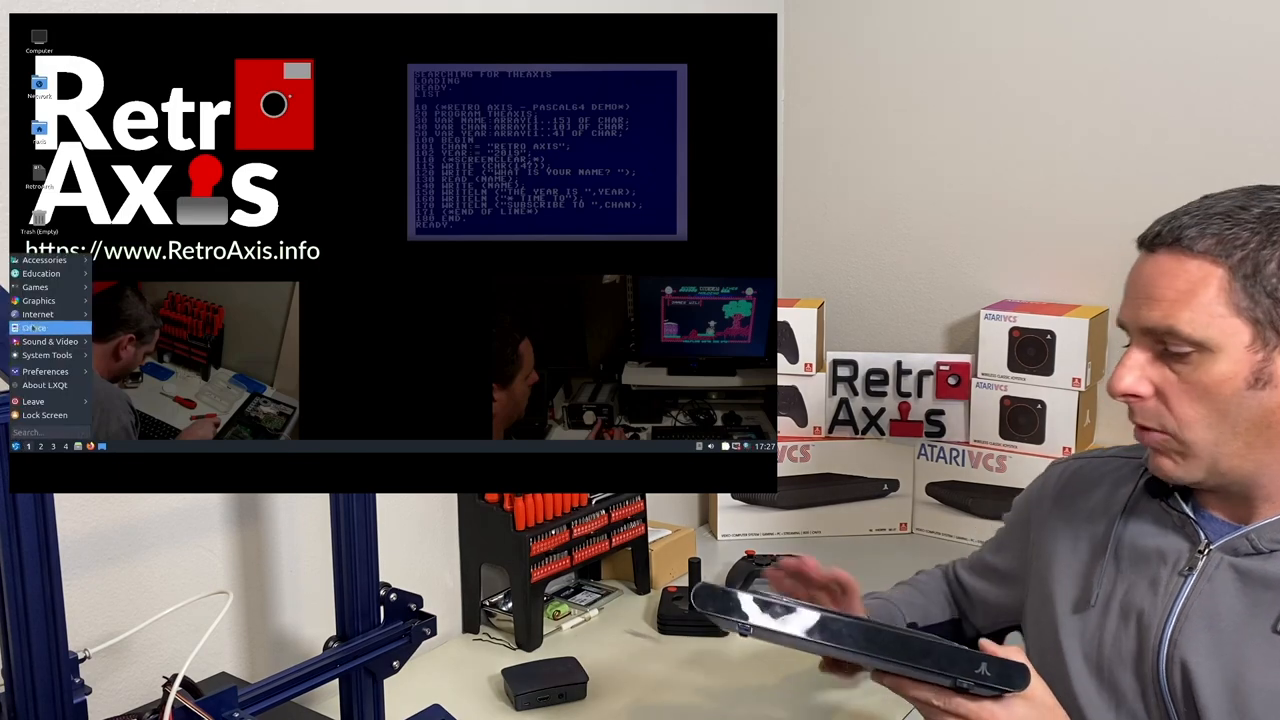